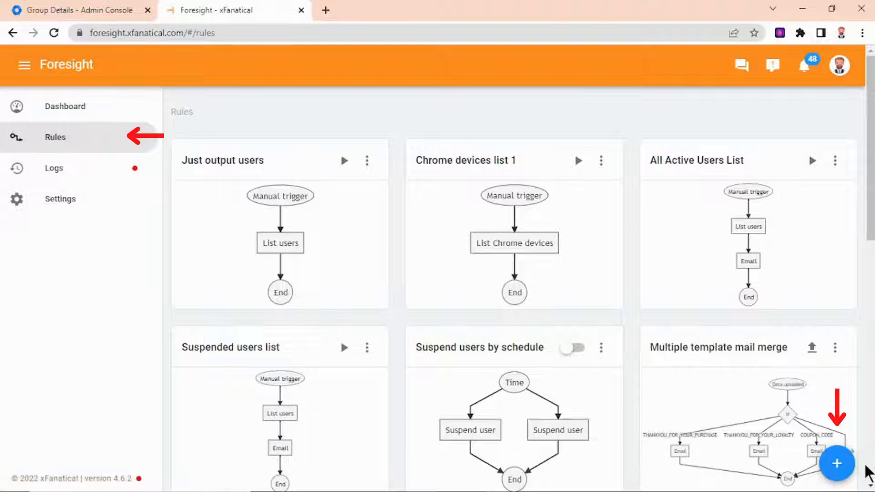
Start a new manually triggered rule from the Rules page.
left_click(835, 464)
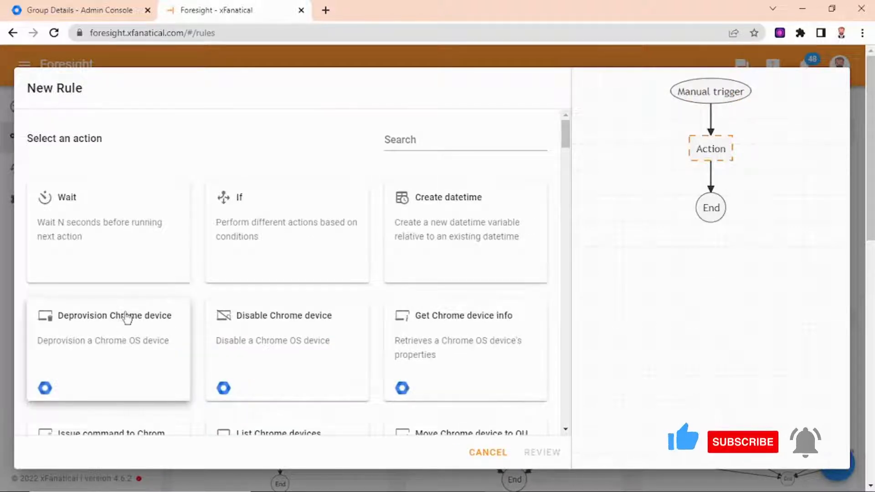
Add a List group members action for internship.finished, exporting only Group Email and Member Email.
left_click(464, 140)
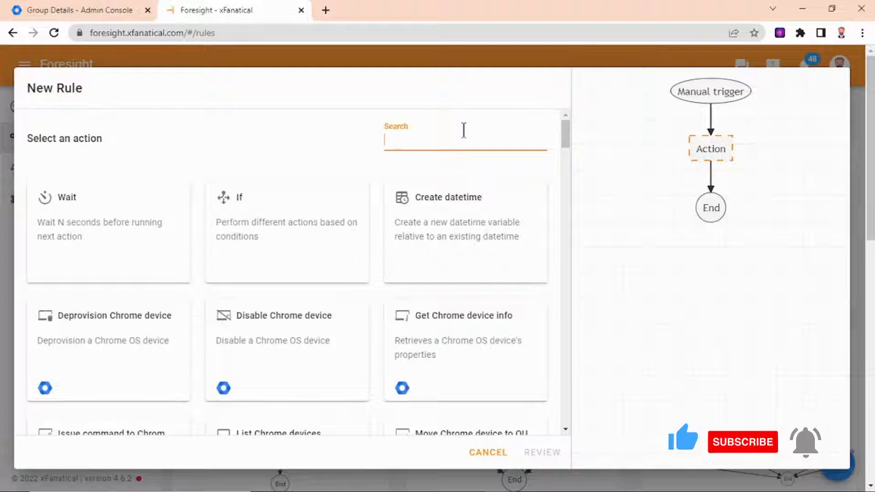
type("list")
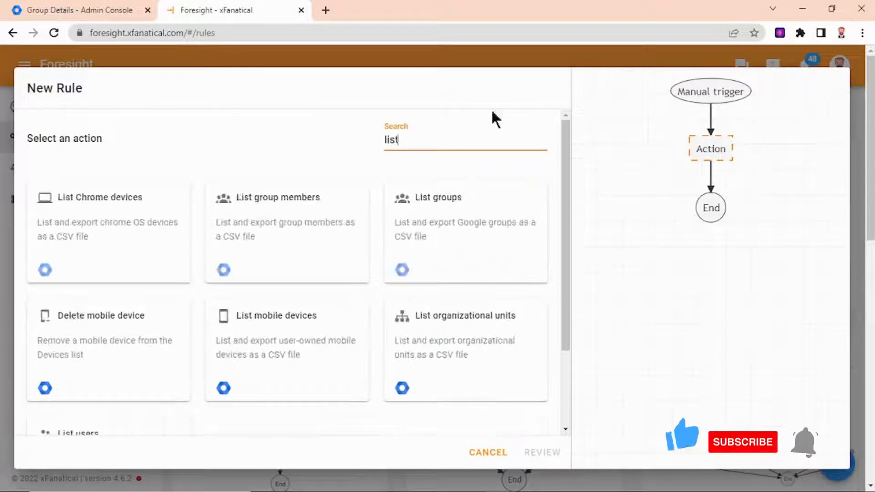
scroll("down", 3)
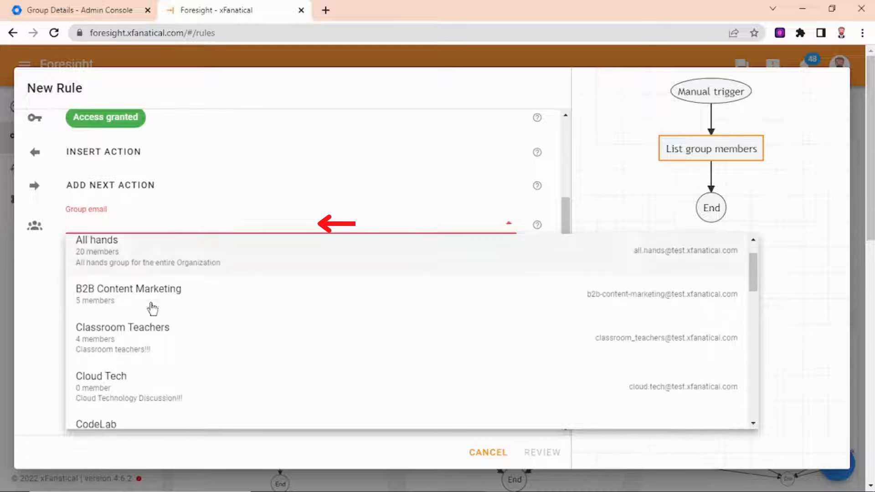
scroll("down", 3)
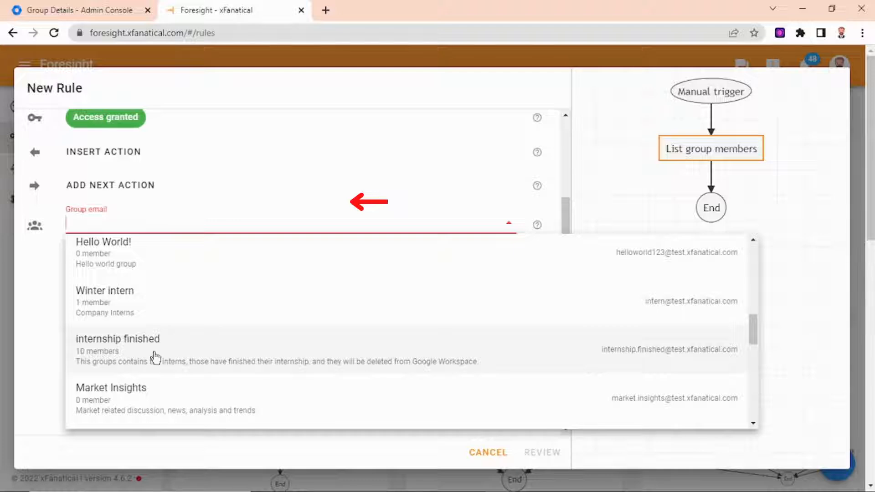
left_click(117, 339)
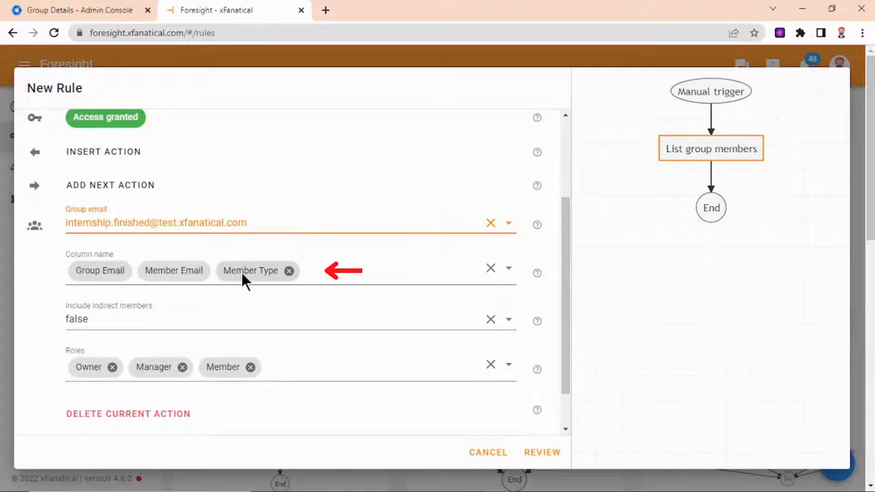
mouse_move(279, 282)
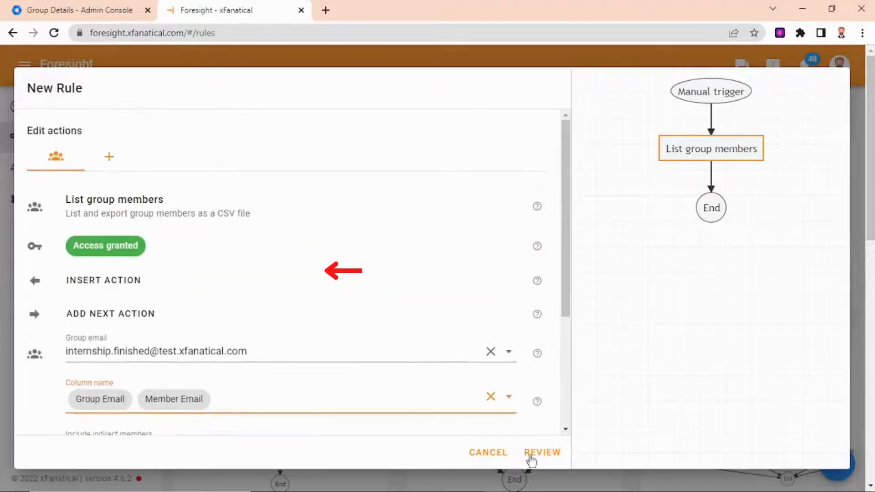
Name the rule 'Internship Finished Members List' and create it.
left_click(543, 452)
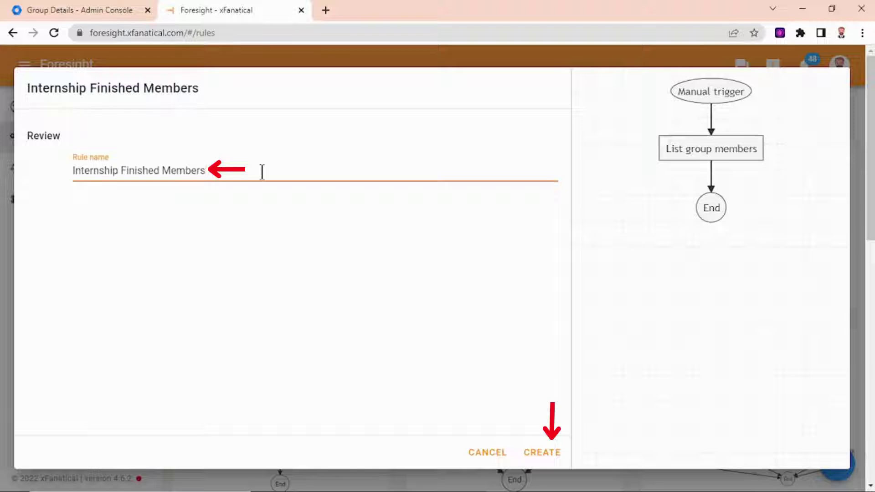
type("List")
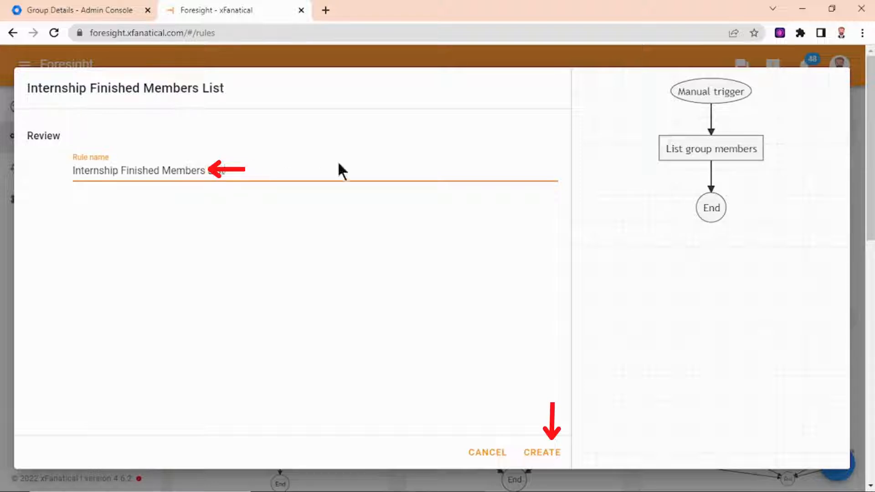
left_click(542, 452)
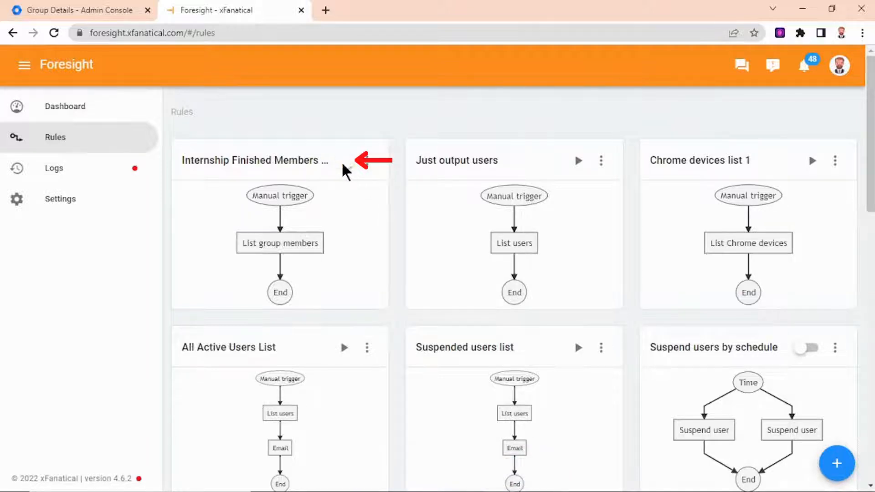
Run the rule and download its 10-member export CSV from the Logs entry.
left_click(341, 161)
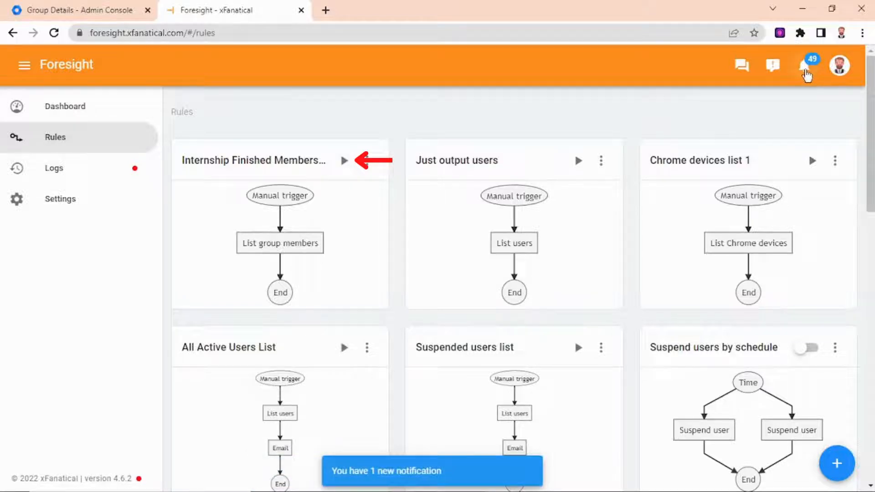
left_click(54, 168)
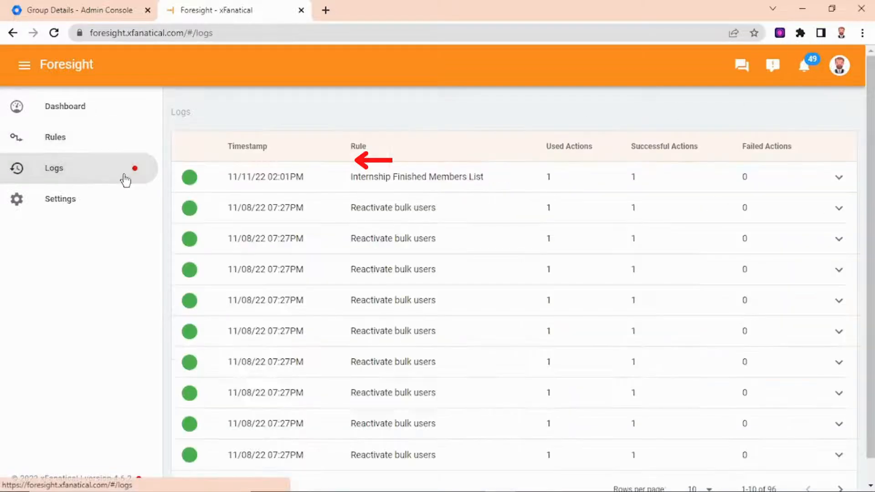
left_click(838, 177)
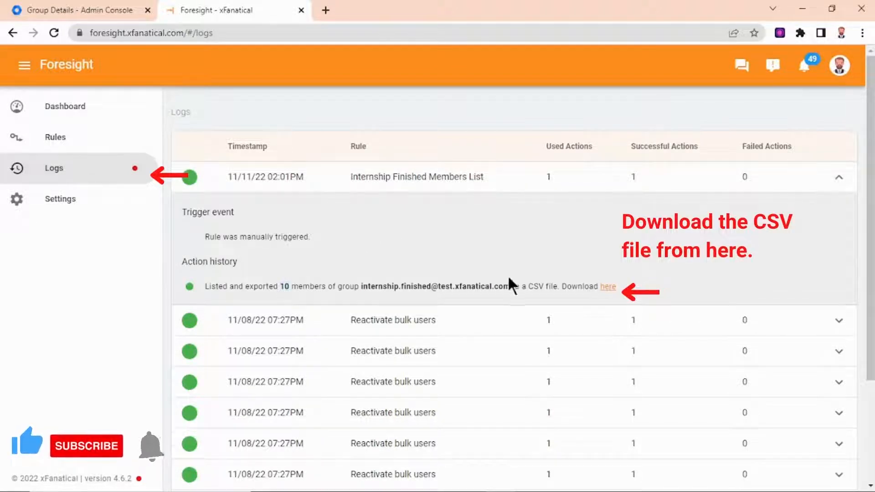
left_click(608, 286)
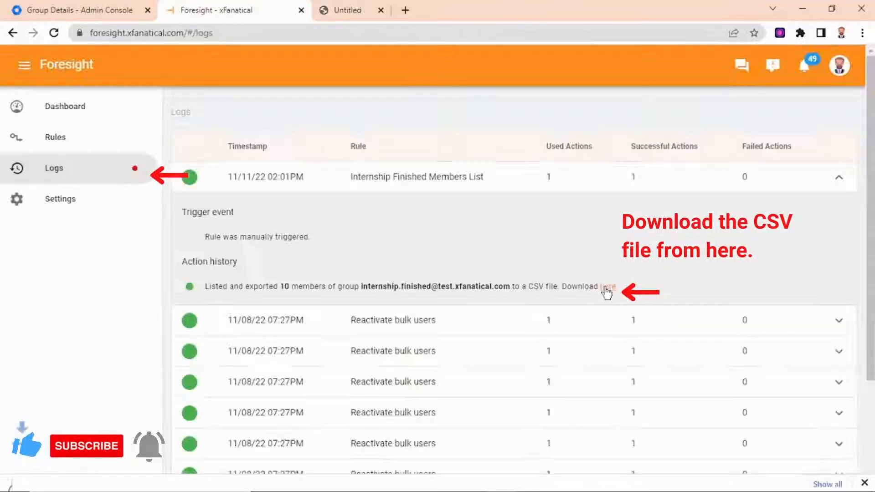
left_click(607, 286)
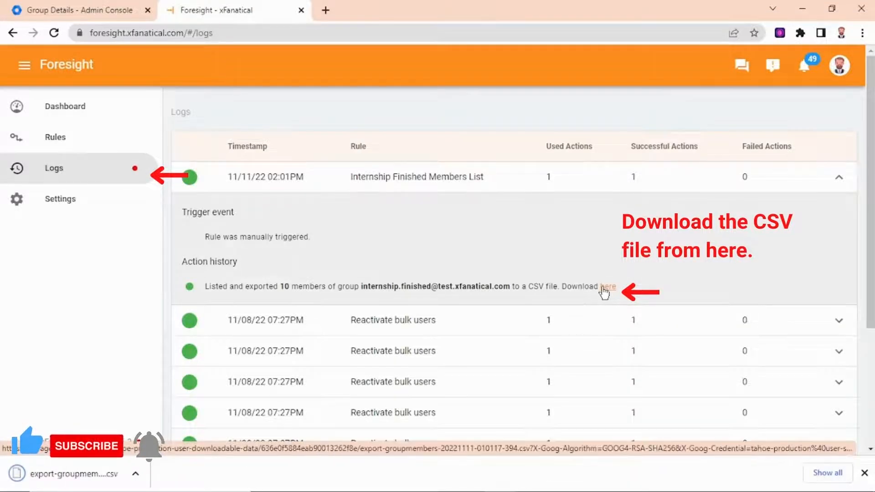
left_click(605, 287)
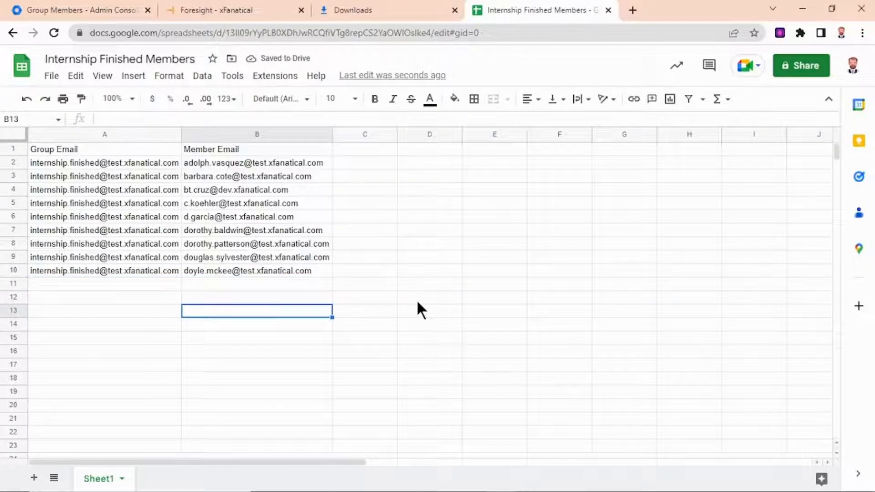
View the Internship Finished Members sheet, then switch back to Foresight's rules list.
left_click(429, 261)
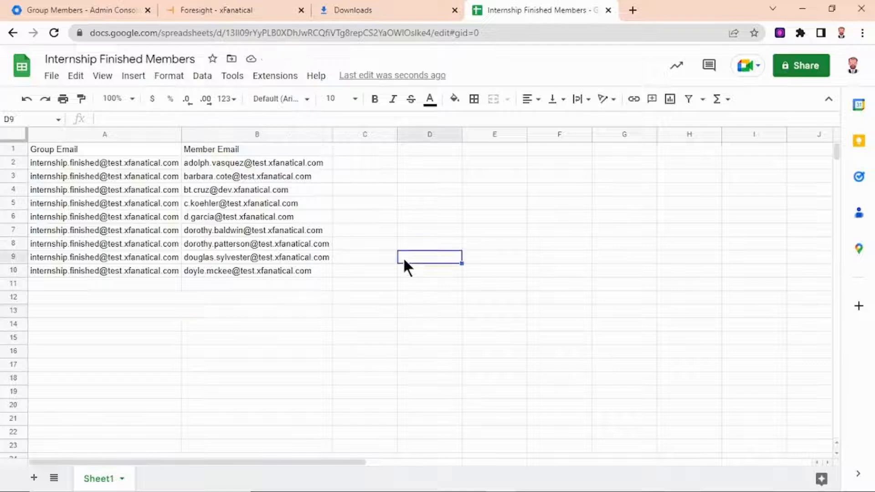
left_click(225, 10)
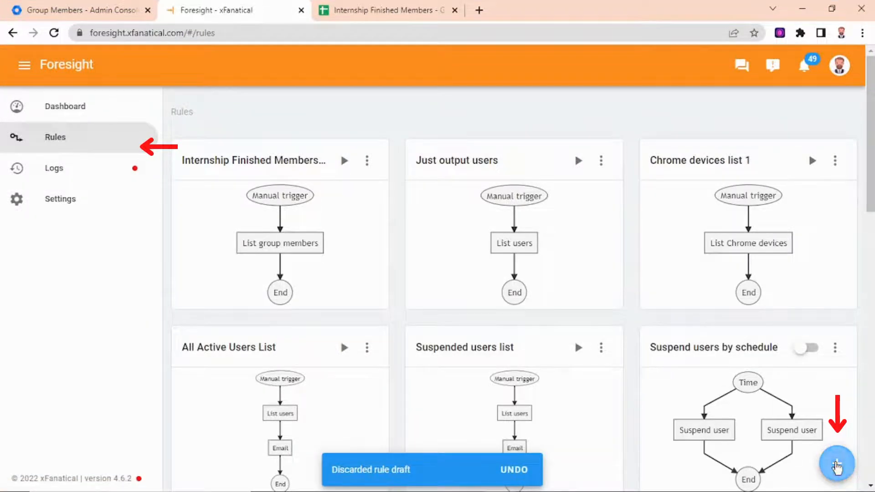
Start a new rule triggered by uploading 'Internship Finished Members - Sheet1.csv'.
left_click(839, 463)
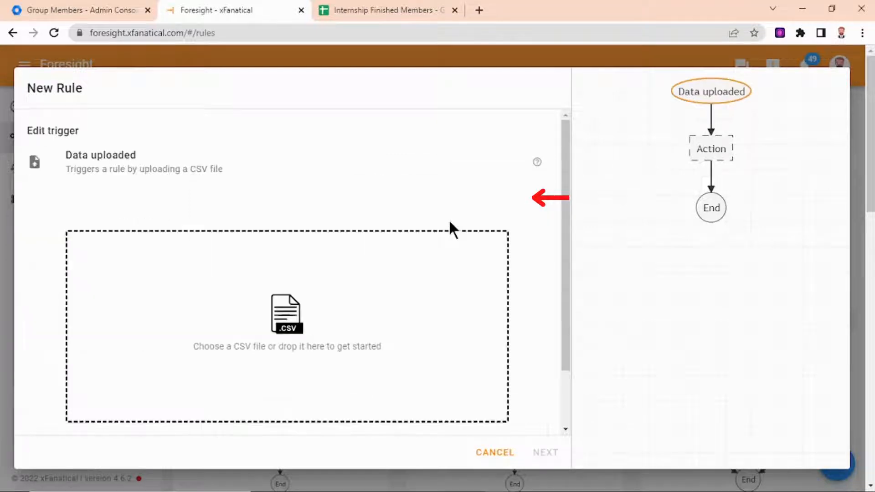
left_click(286, 314)
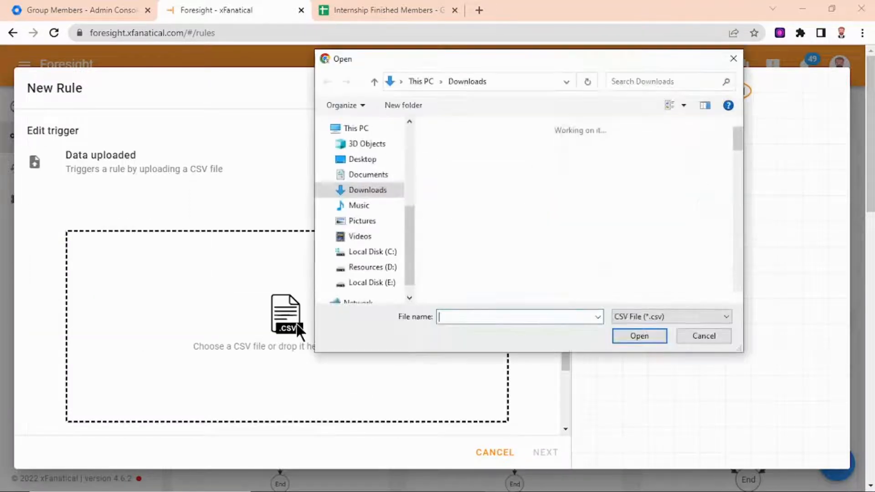
left_click(511, 153)
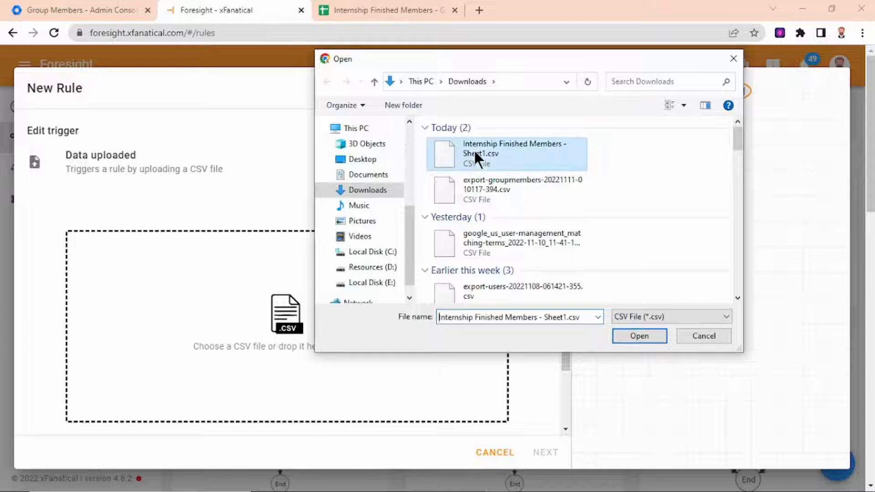
left_click(639, 336)
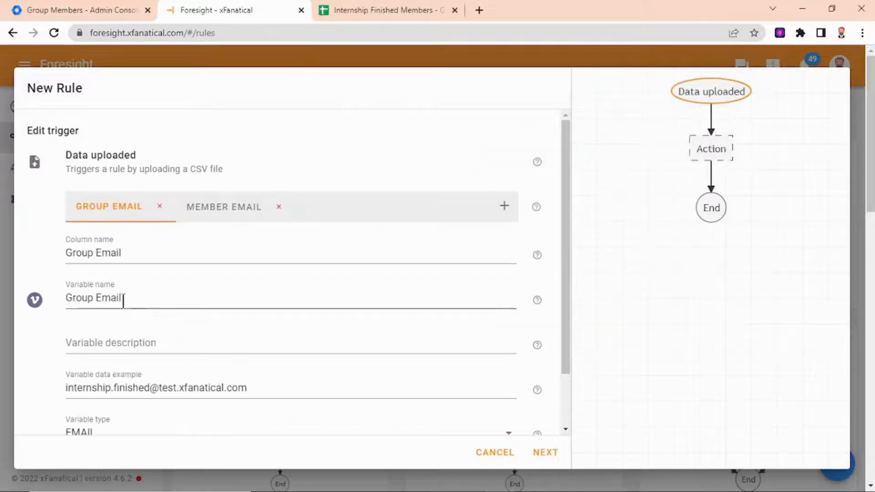
left_click(224, 206)
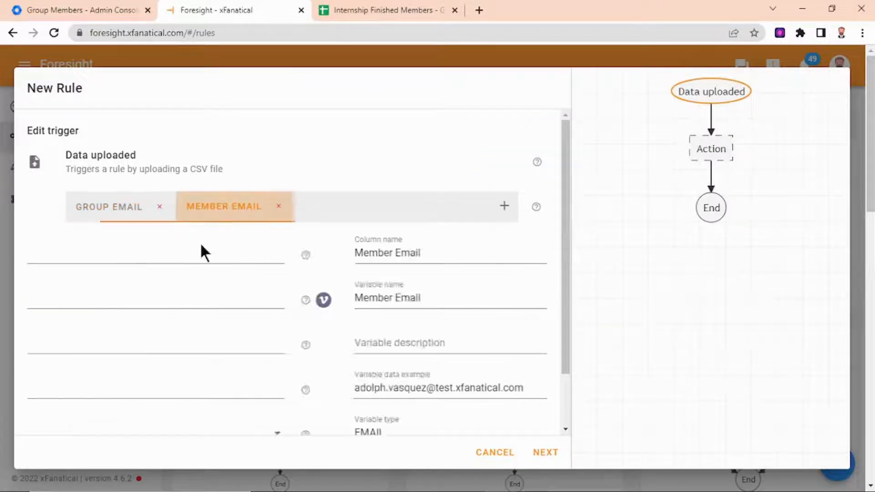
scroll("down", 3)
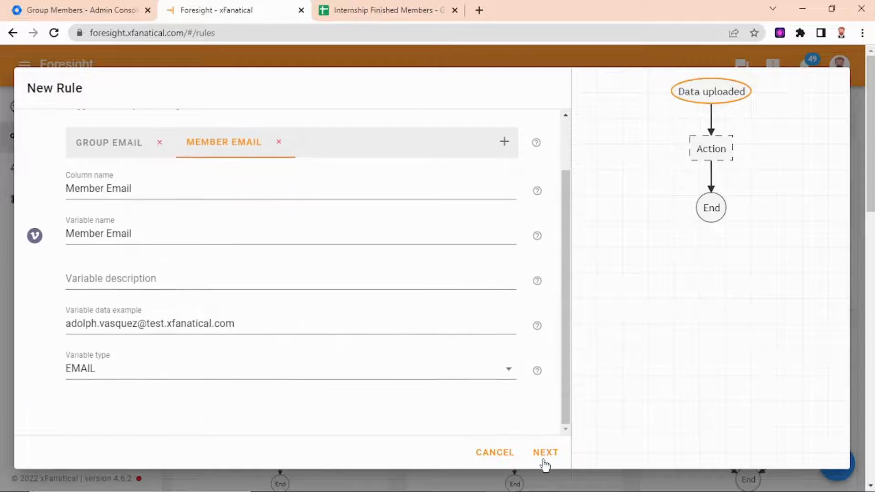
Add a Delete group member action using the Group Email and Member Email variables.
left_click(548, 452)
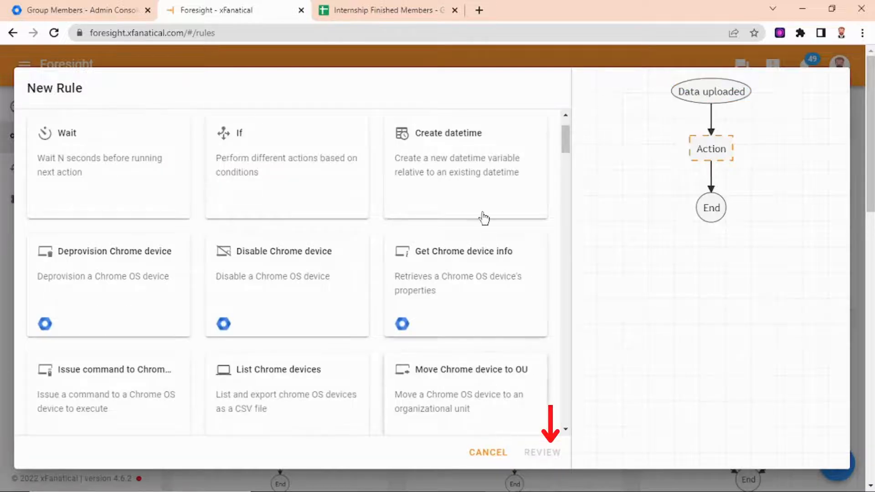
type("d")
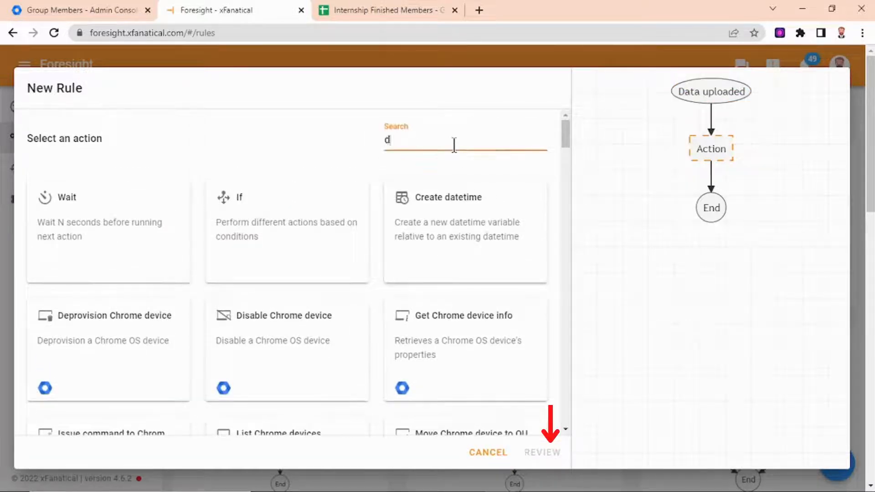
type("elete")
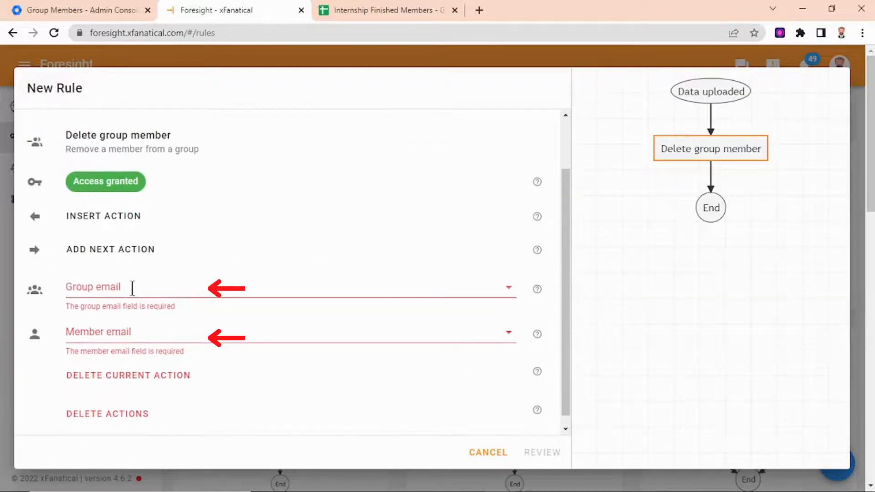
left_click(135, 288)
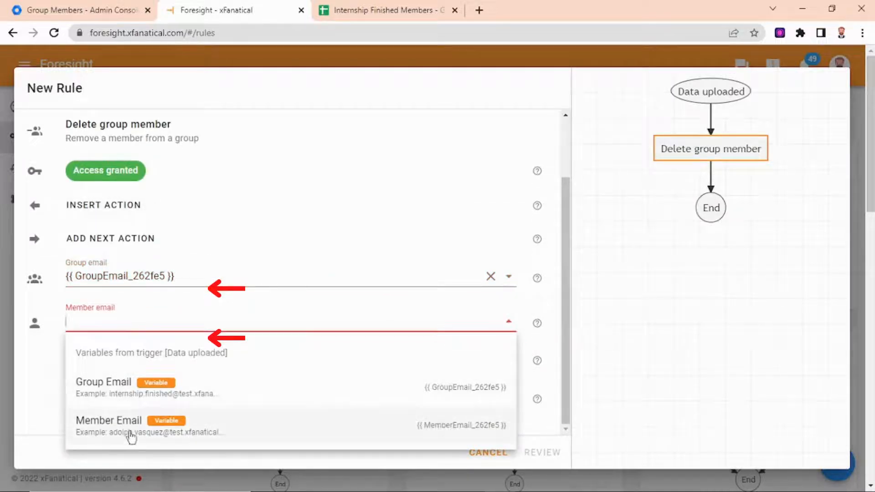
left_click(542, 452)
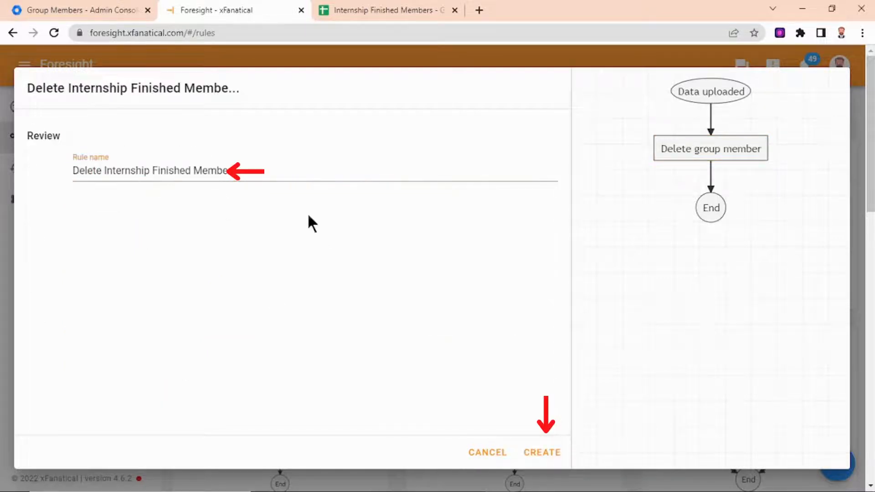
left_click(542, 452)
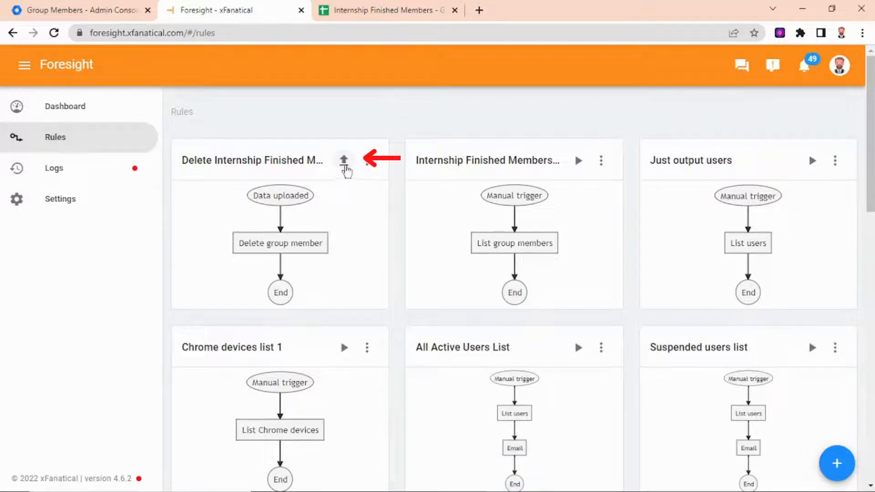
Upload the Internship Finished Members CSV to the Delete Internship Finished Members rule.
left_click(344, 160)
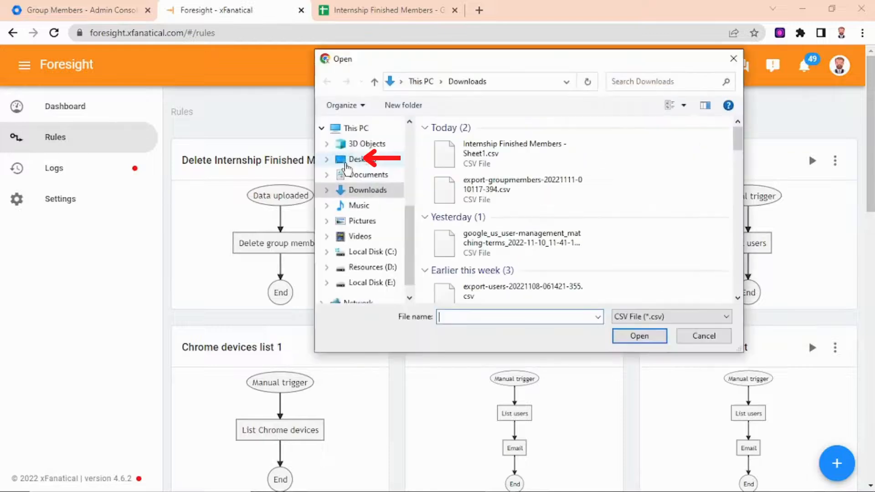
left_click(504, 154)
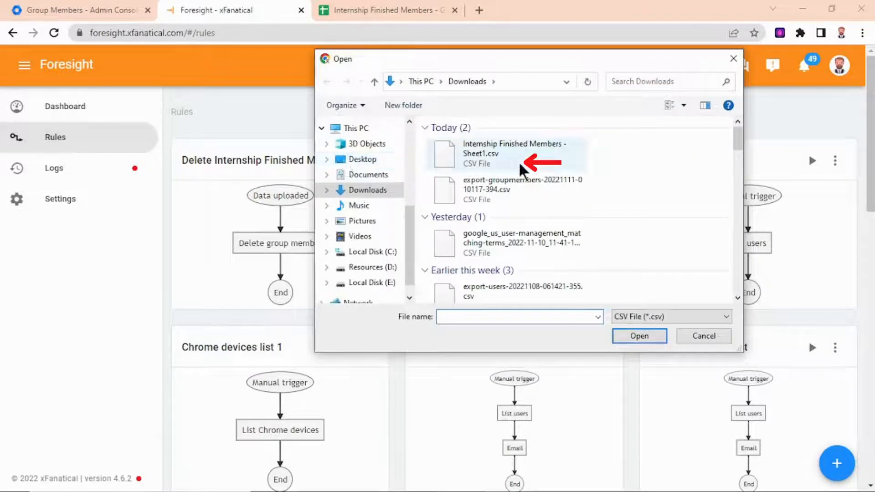
mouse_move(491, 153)
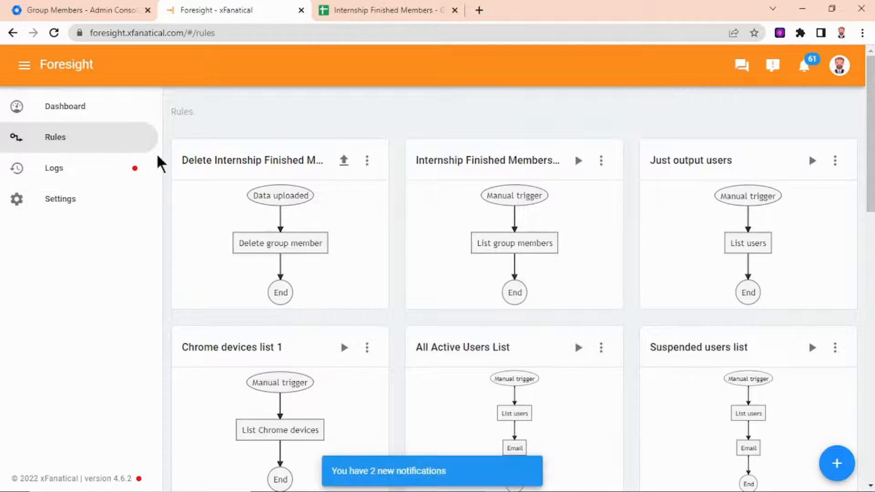
Read the delete rule's log entries, then return to the group's Admin console member list.
left_click(54, 168)
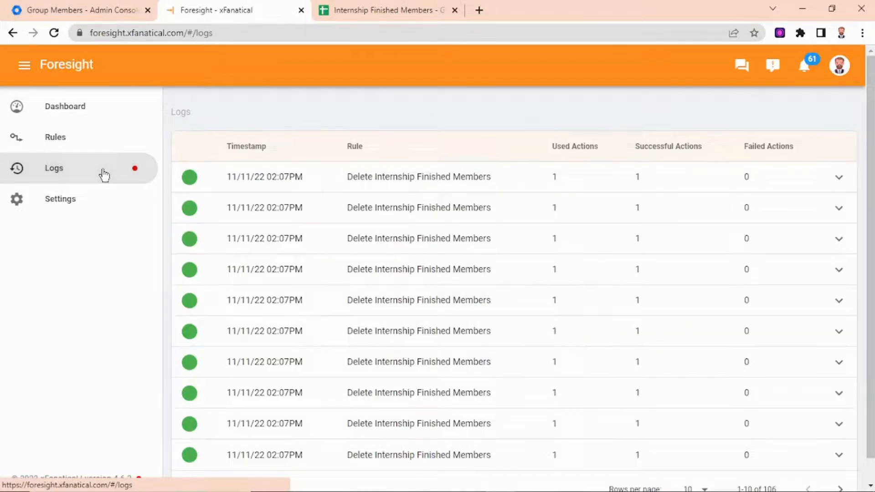
left_click(839, 177)
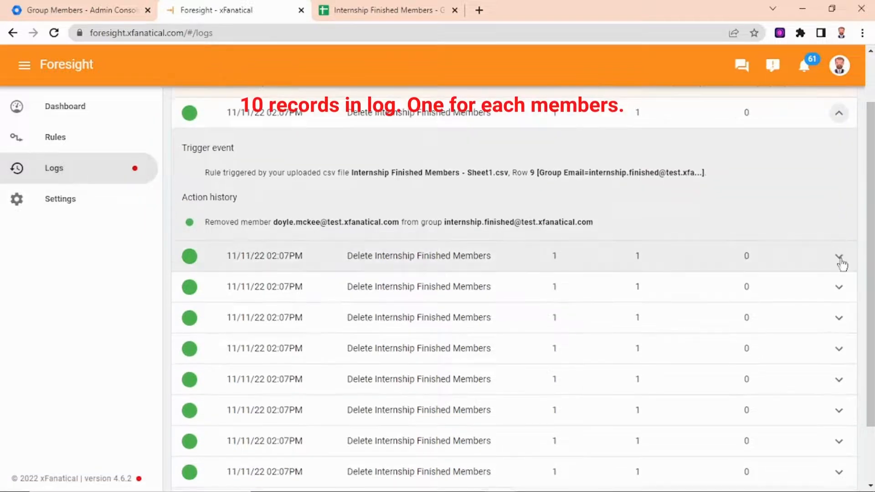
left_click(838, 255)
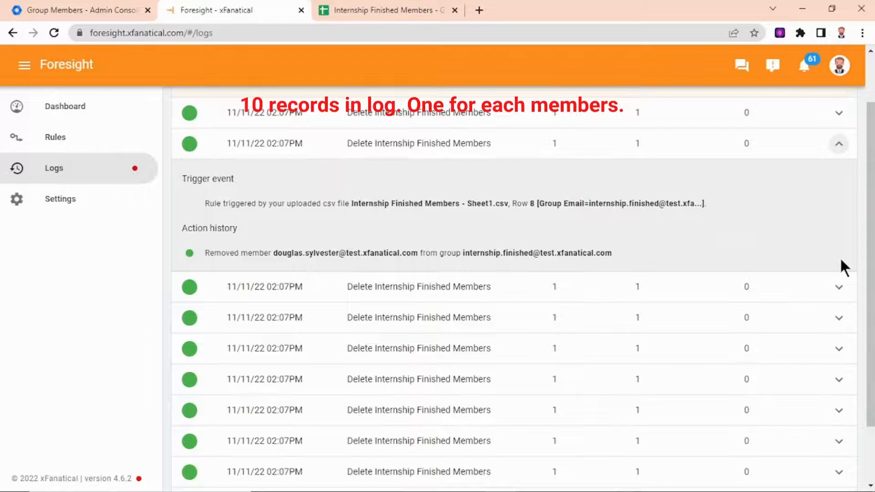
left_click(80, 10)
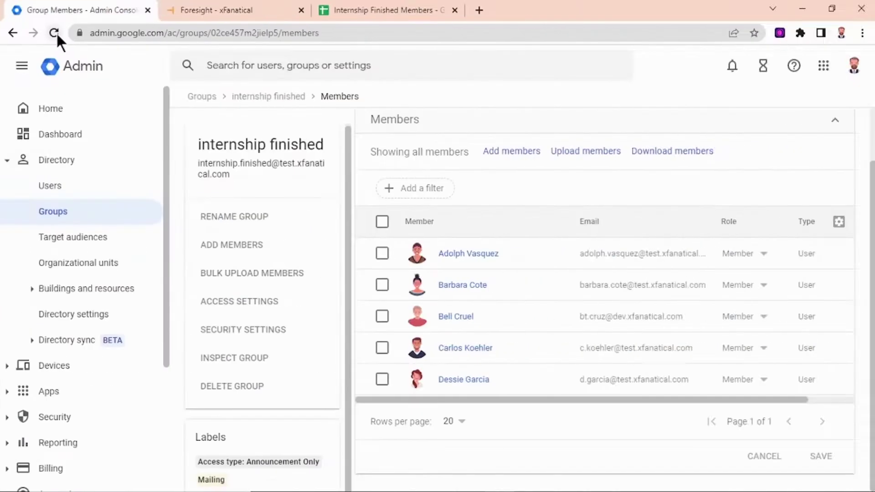